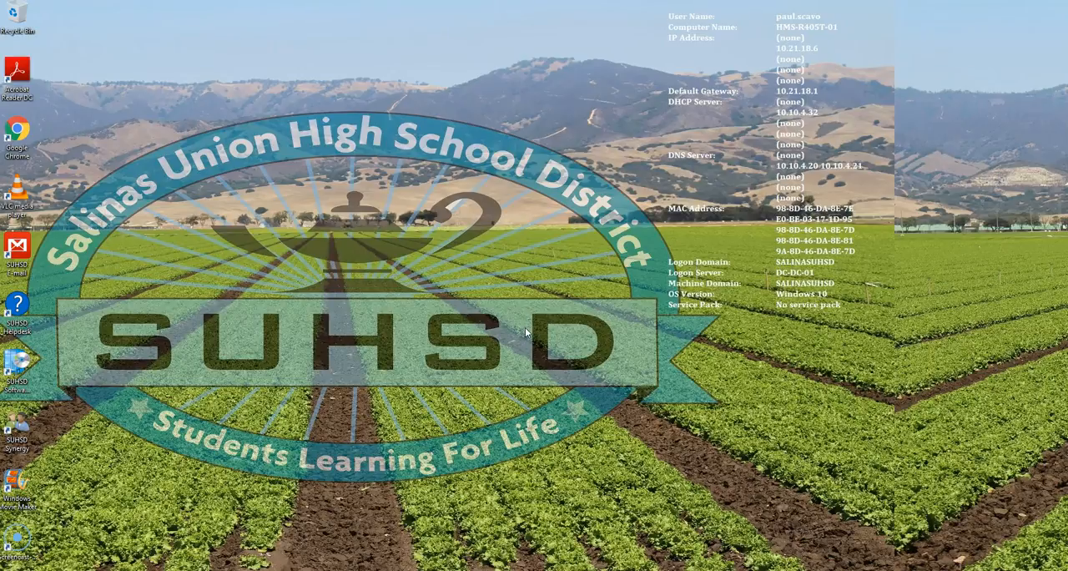
{"action": "mouse_move", "coordinate": [517, 207]}
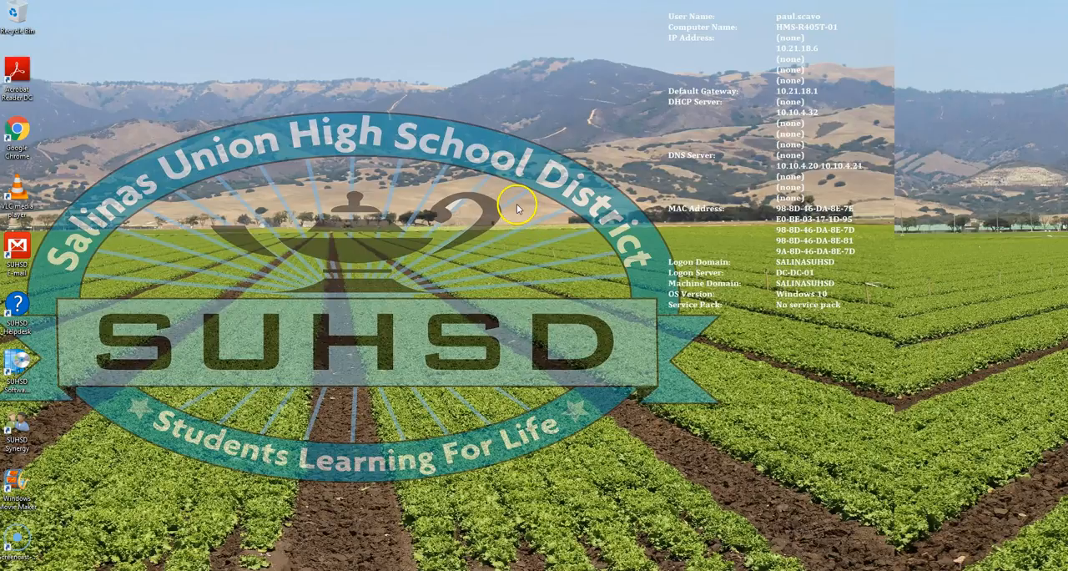
Bring up the desktop context menu that offers Display settings
{"action": "right_click", "coordinate": [516, 208]}
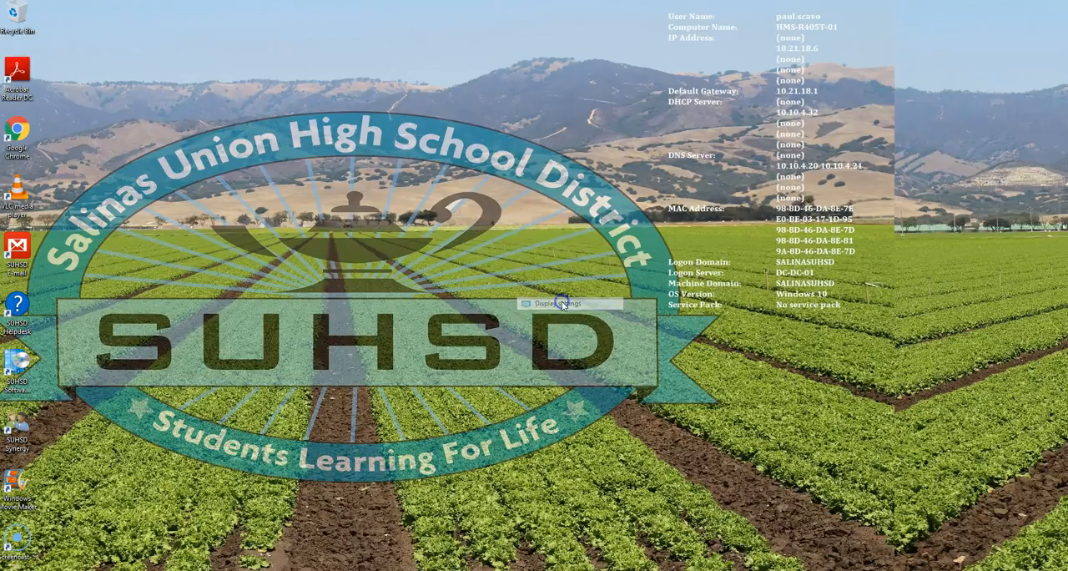
Arrange the monitors as 2, 3, 1 left to right and select display 3
{"action": "left_click", "coordinate": [557, 304]}
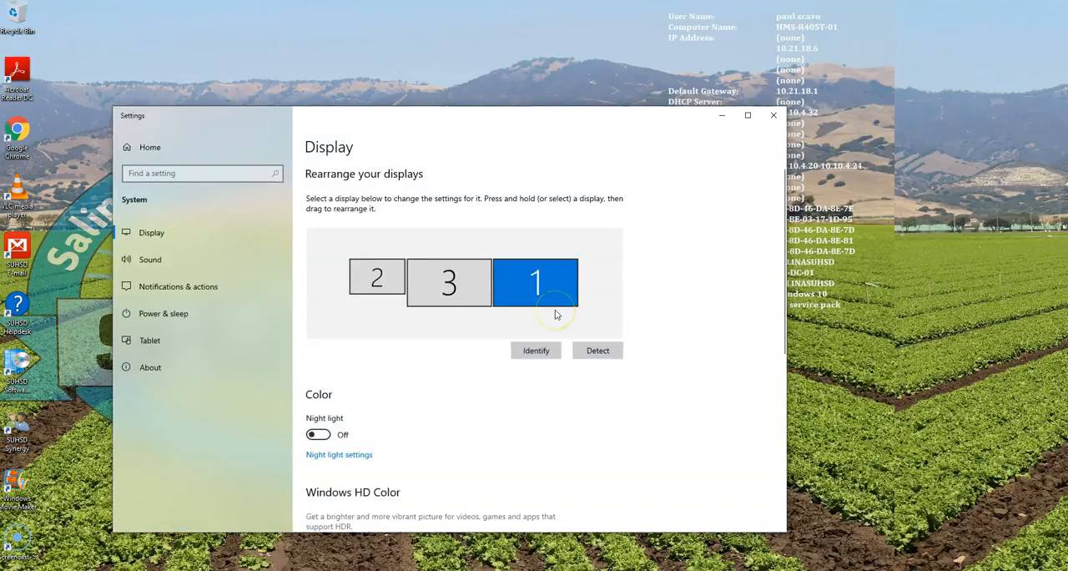
{"action": "mouse_move", "coordinate": [528, 323]}
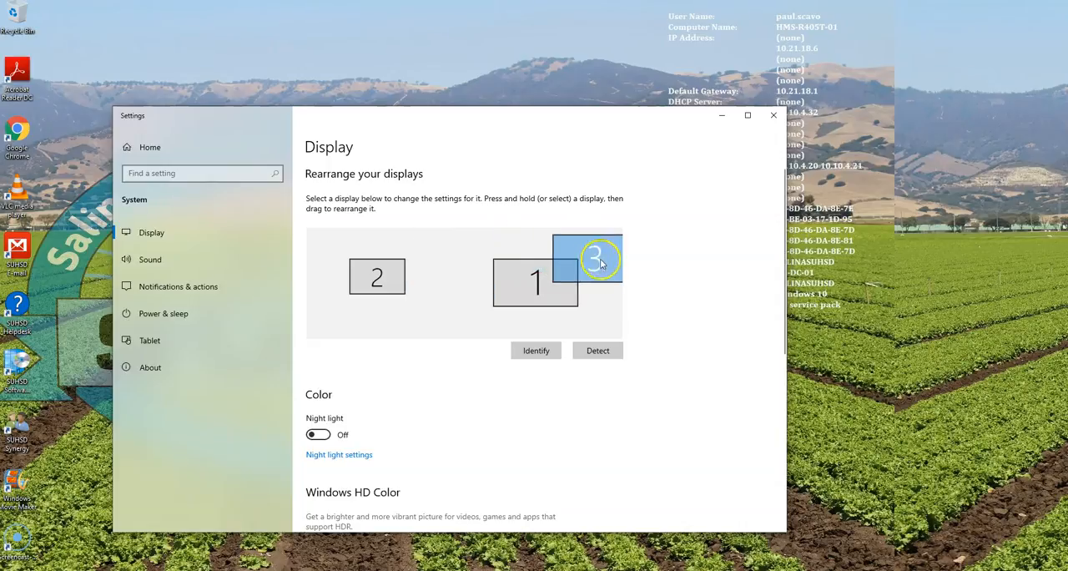
{"action": "left_click_drag", "start_coordinate": [599, 259], "coordinate": [465, 277]}
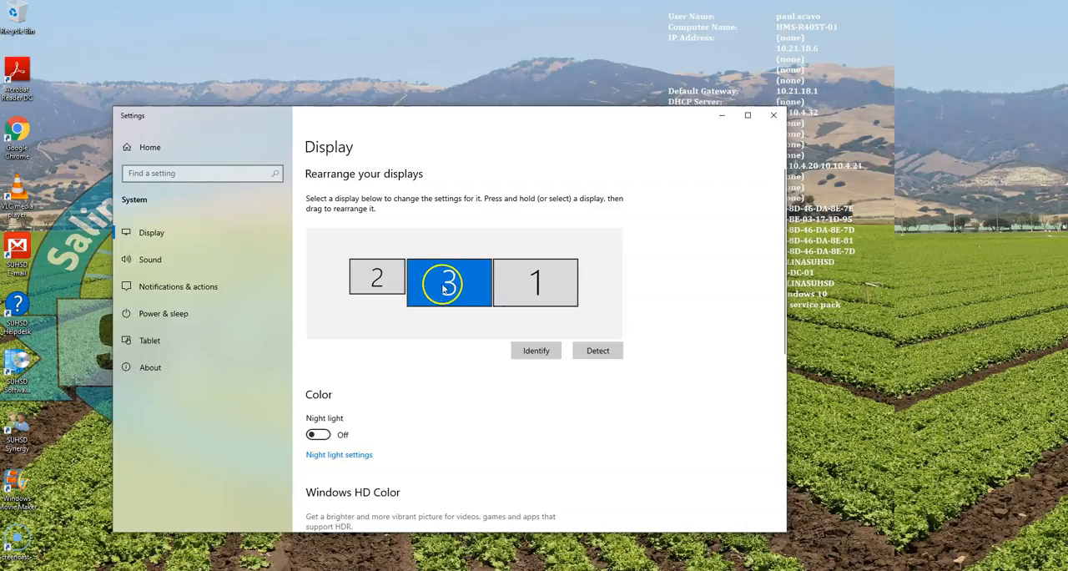
{"action": "left_click", "coordinate": [377, 282]}
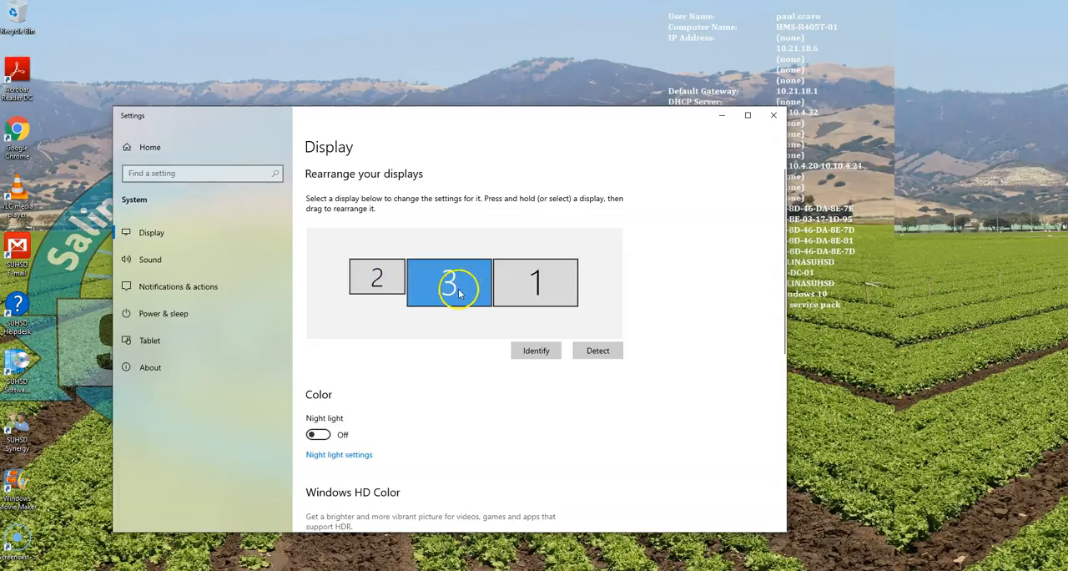
{"action": "mouse_move", "coordinate": [407, 251]}
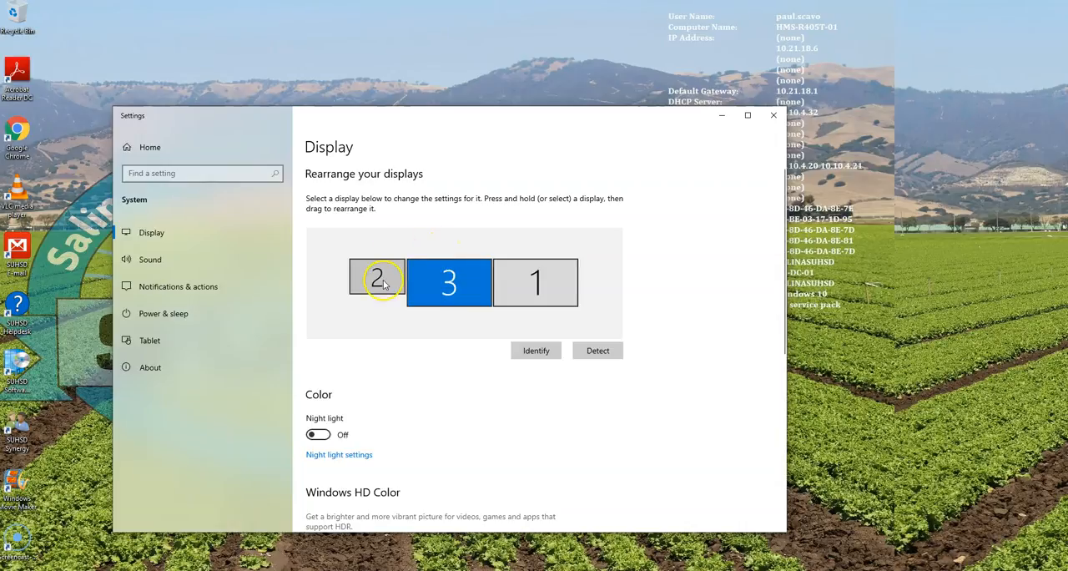
{"action": "left_click", "coordinate": [449, 282]}
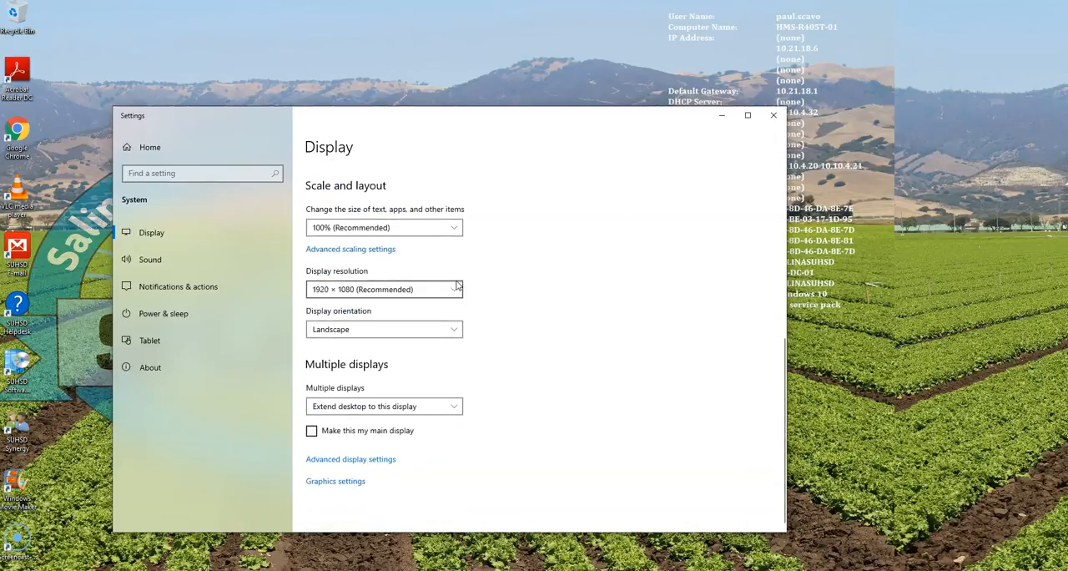
{"action": "mouse_move", "coordinate": [290, 317]}
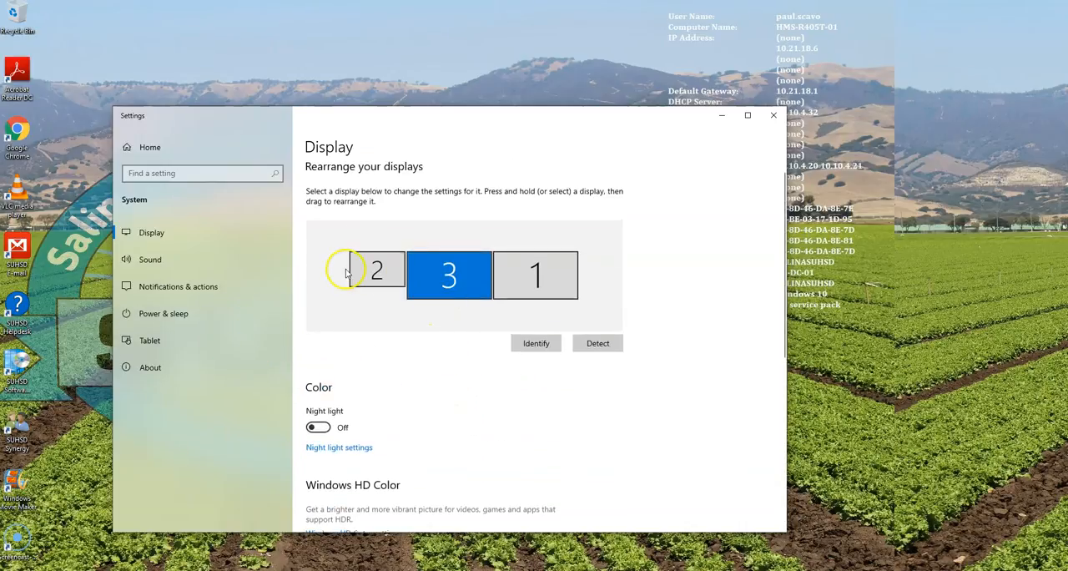
{"action": "left_click", "coordinate": [449, 275]}
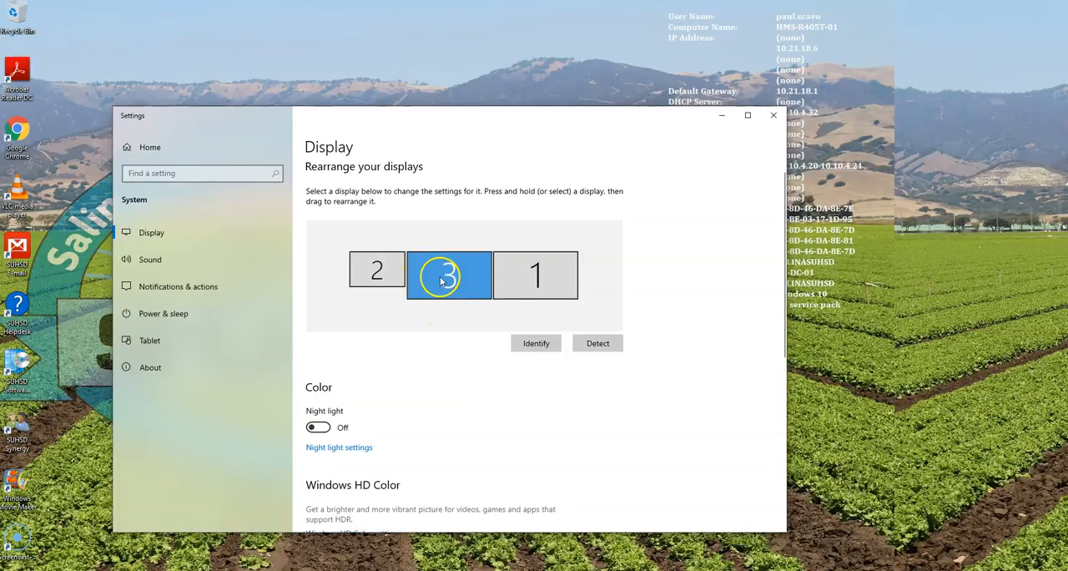
{"action": "left_click", "coordinate": [535, 344]}
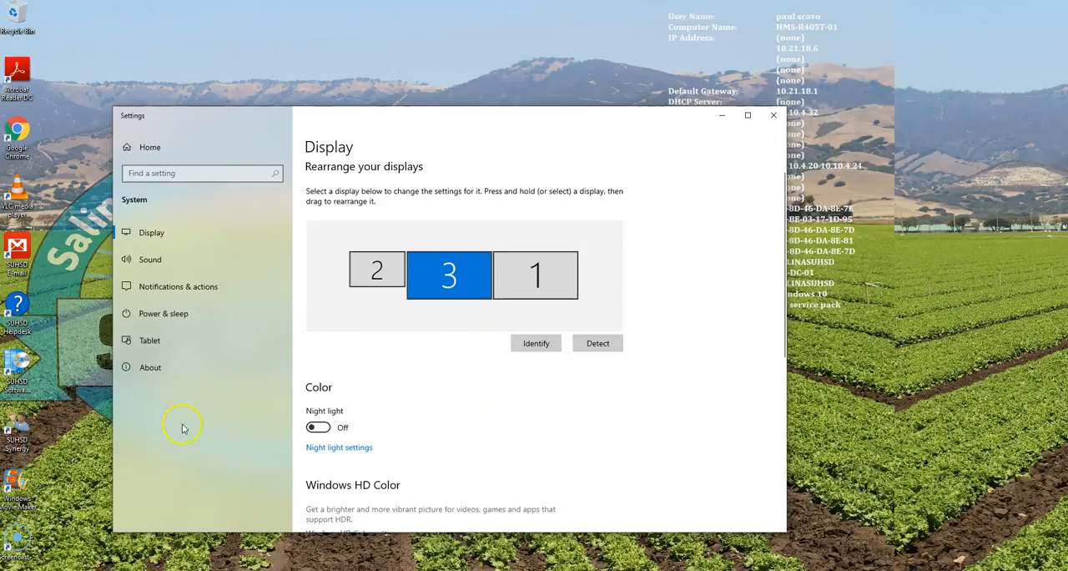
{"action": "mouse_move", "coordinate": [507, 297]}
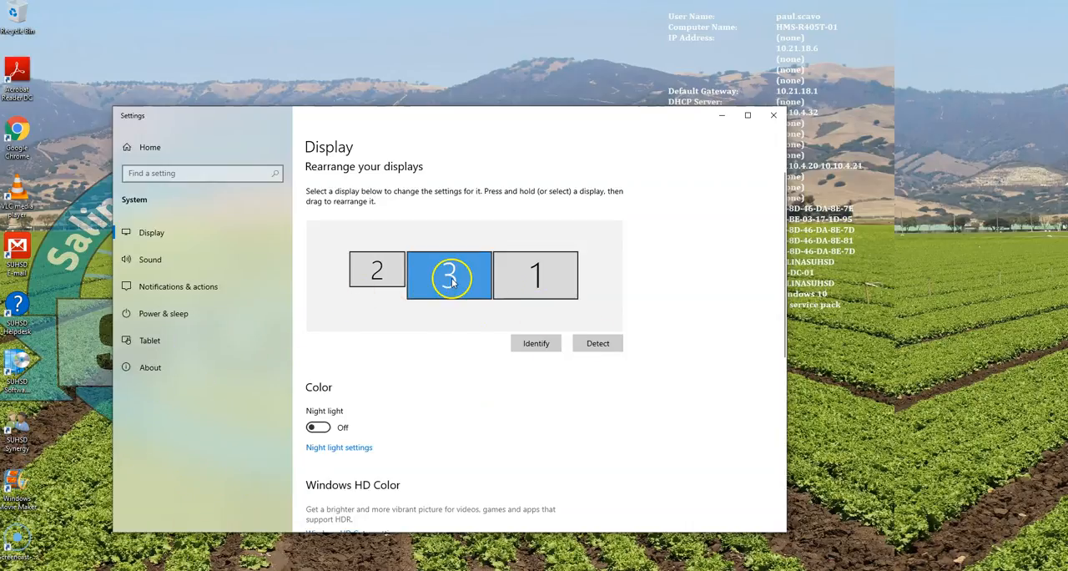
{"action": "left_click", "coordinate": [378, 271]}
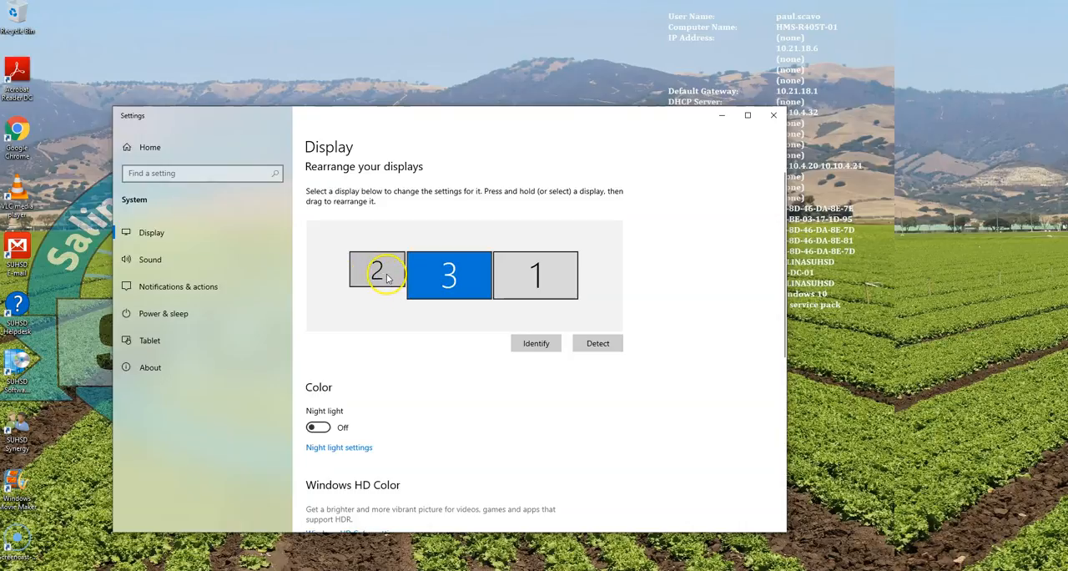
{"action": "mouse_move", "coordinate": [461, 367]}
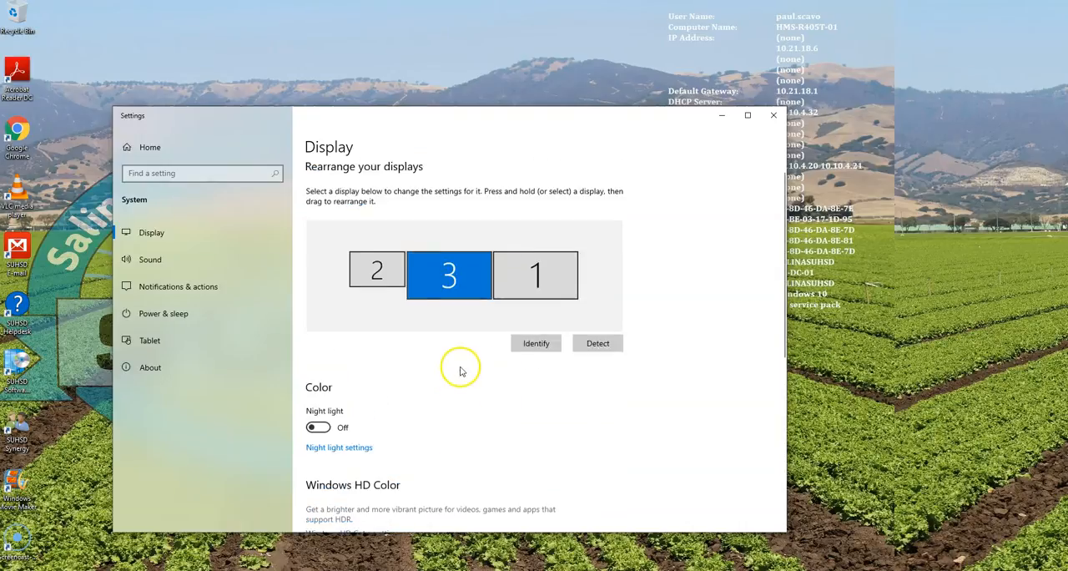
{"action": "mouse_move", "coordinate": [417, 274]}
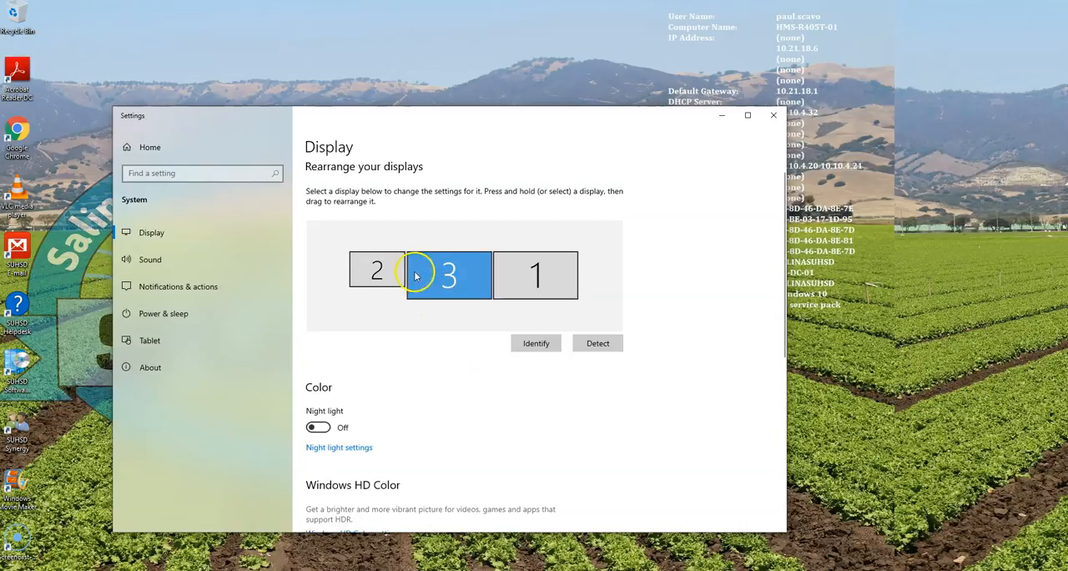
Set Multiple displays to 'Duplicate desktop on 2 and 3'
{"action": "scroll", "scroll_direction": "down", "scroll_amount": 3}
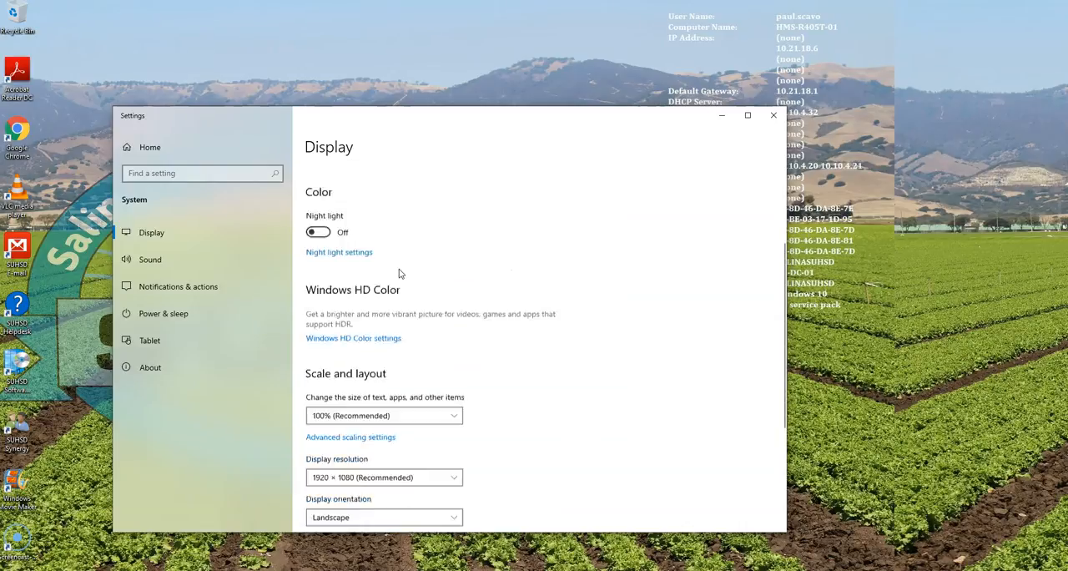
{"action": "scroll", "scroll_direction": "down", "scroll_amount": 3}
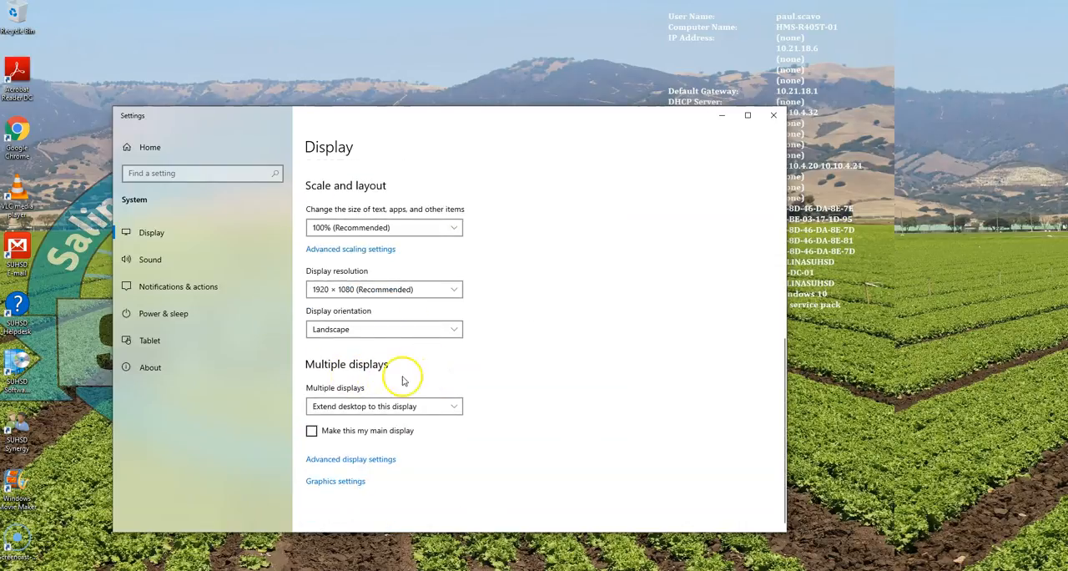
{"action": "left_click", "coordinate": [384, 405]}
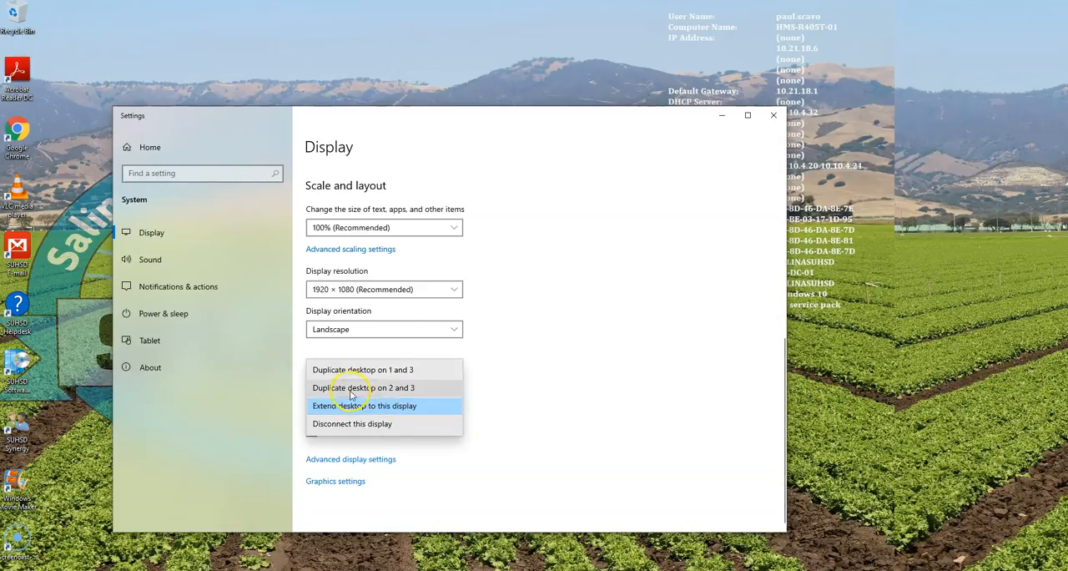
{"action": "mouse_move", "coordinate": [364, 387]}
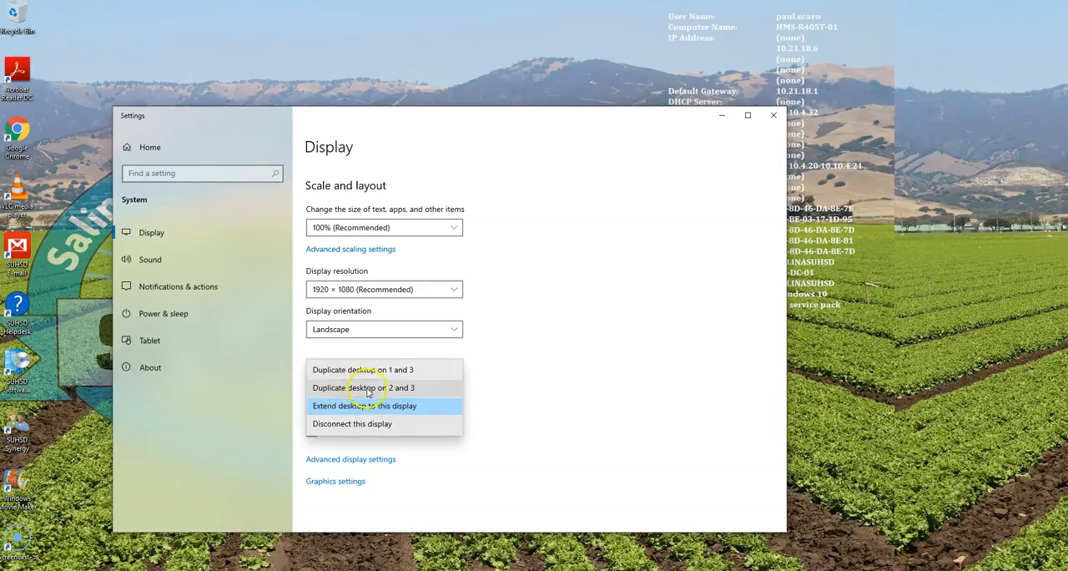
{"action": "mouse_move", "coordinate": [384, 387]}
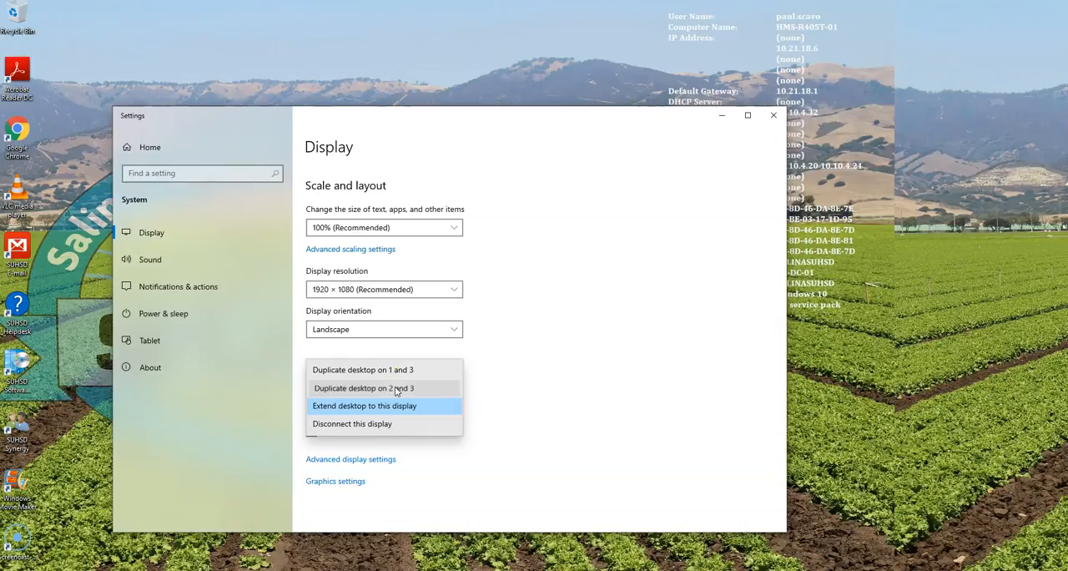
{"action": "left_click", "coordinate": [364, 405]}
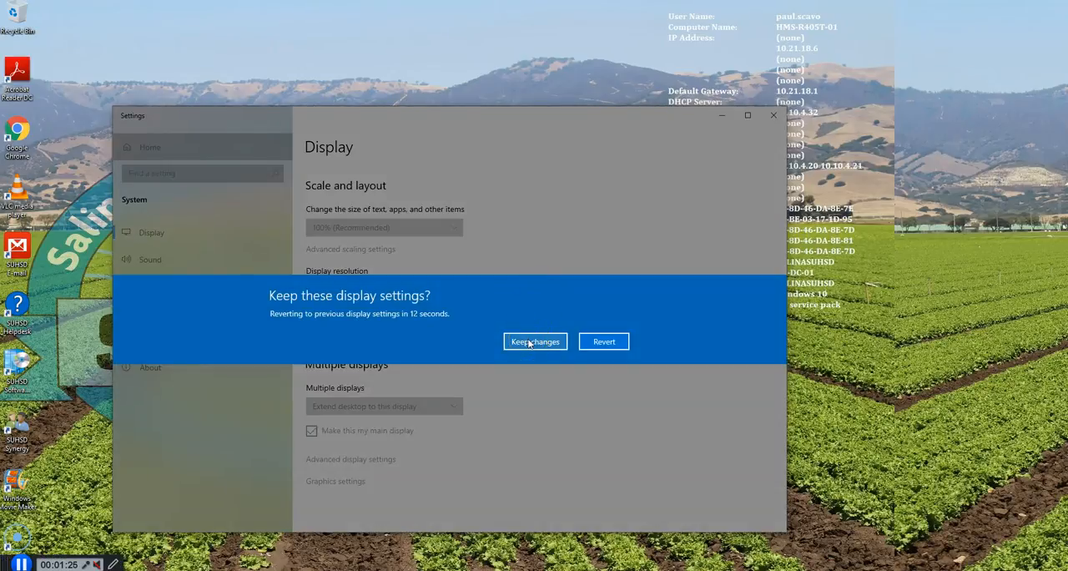
{"action": "left_click", "coordinate": [534, 340]}
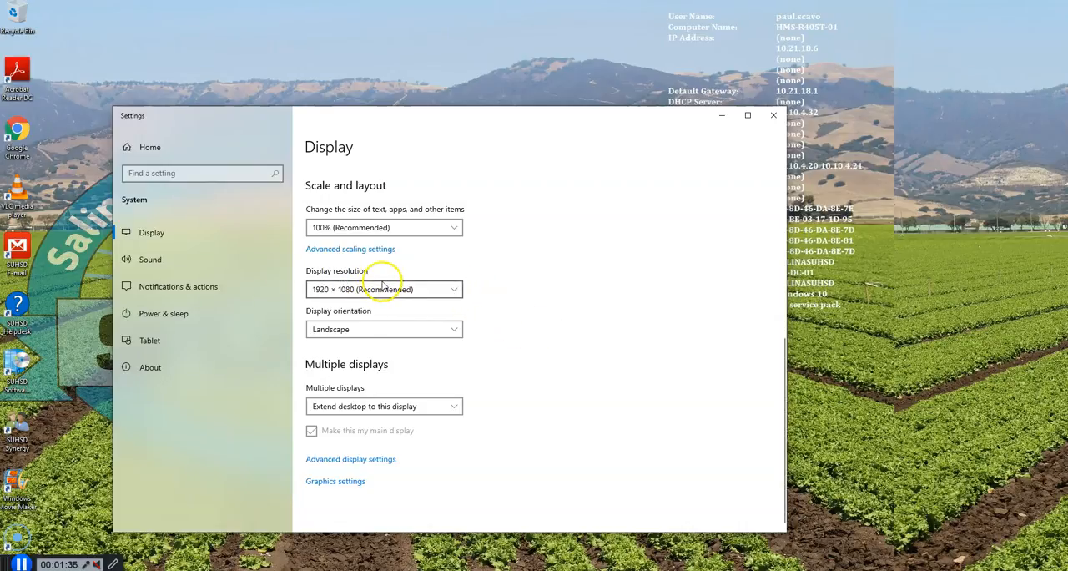
{"action": "mouse_move", "coordinate": [432, 293]}
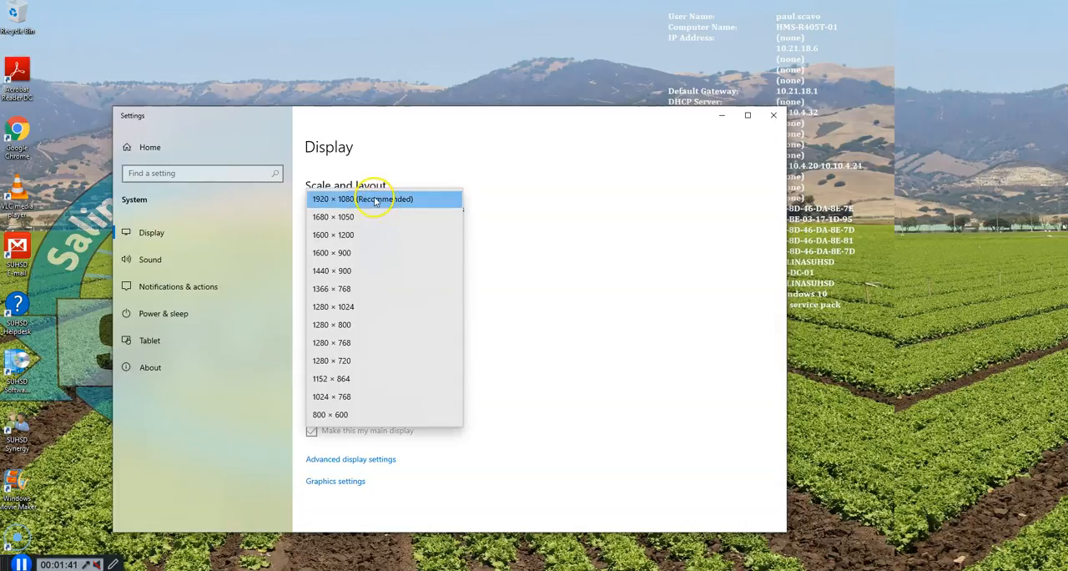
{"action": "mouse_move", "coordinate": [380, 199]}
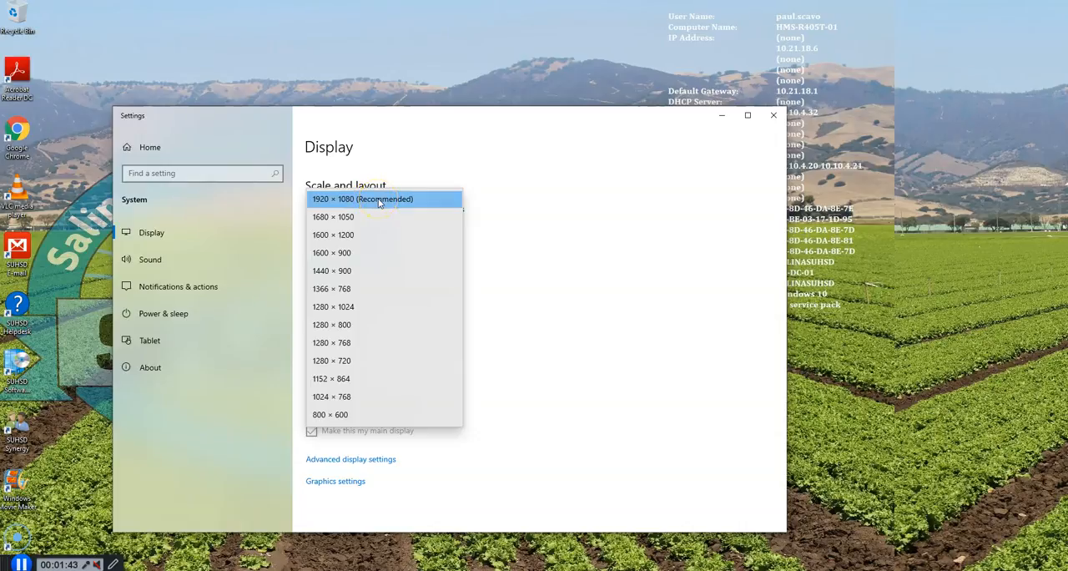
{"action": "left_click", "coordinate": [362, 198]}
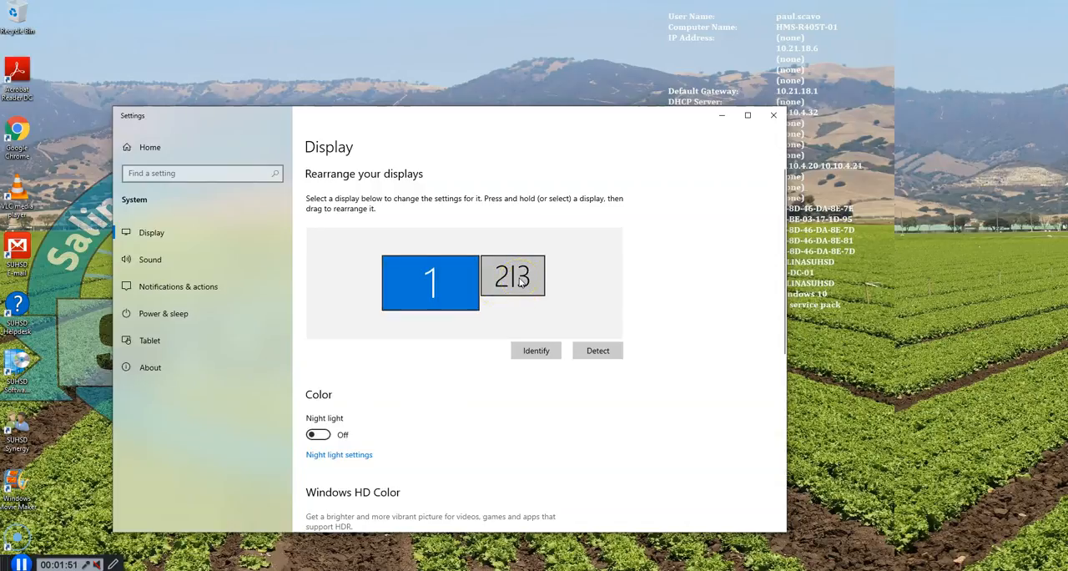
Move the duplicated 2|3 display box left of display 1 and apply the layout
{"action": "left_click_drag", "start_coordinate": [512, 282], "coordinate": [350, 277]}
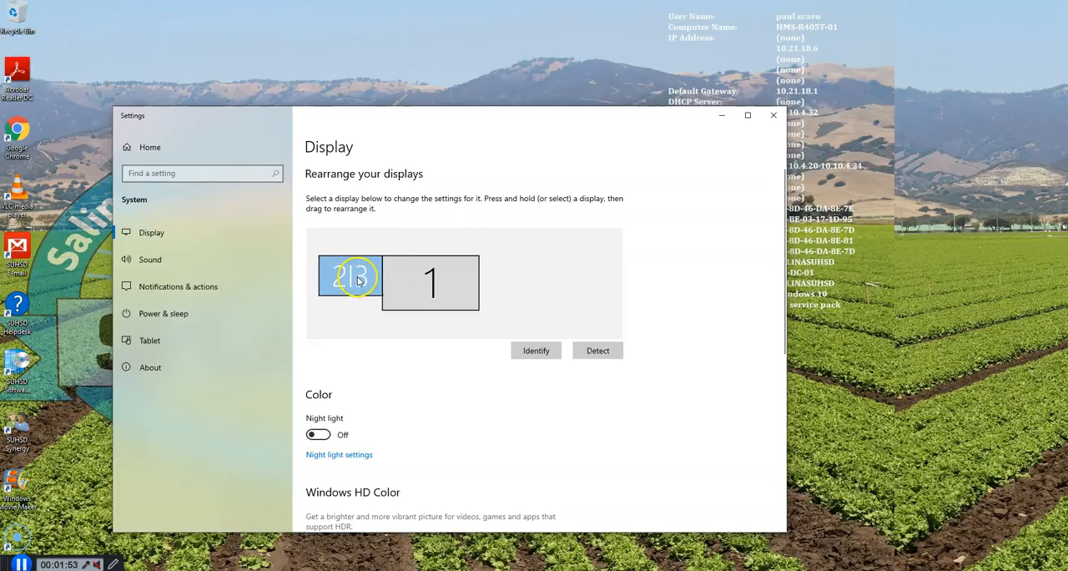
{"action": "left_click_drag", "start_coordinate": [350, 275], "coordinate": [414, 282]}
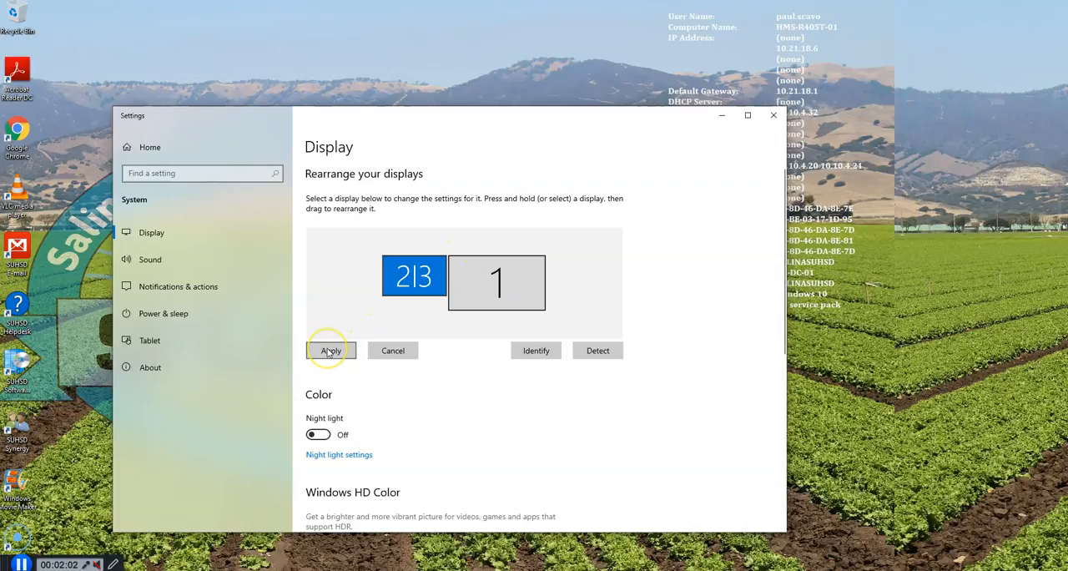
{"action": "left_click", "coordinate": [331, 350]}
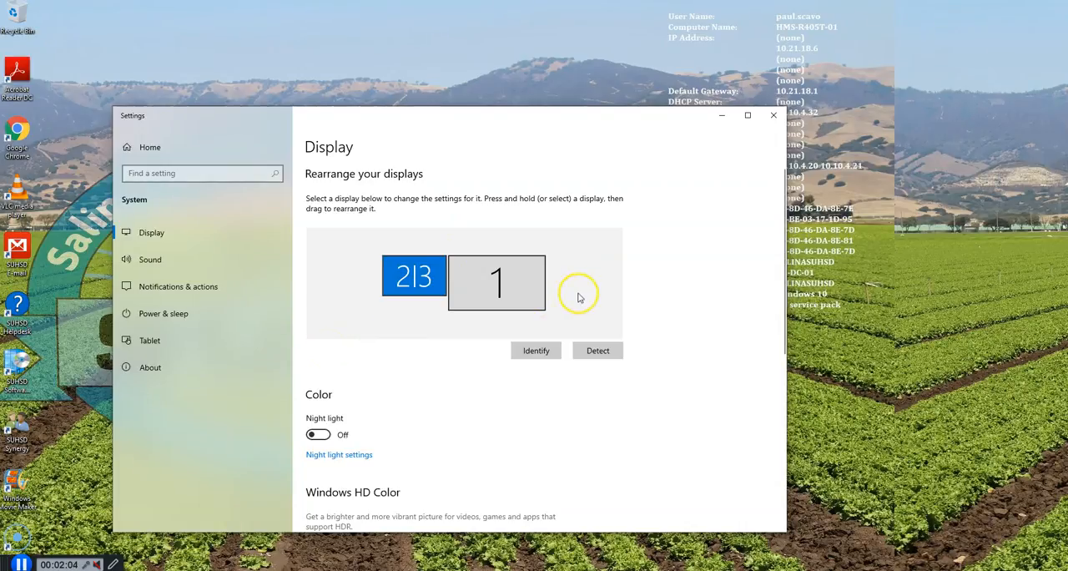
{"action": "mouse_move", "coordinate": [492, 83]}
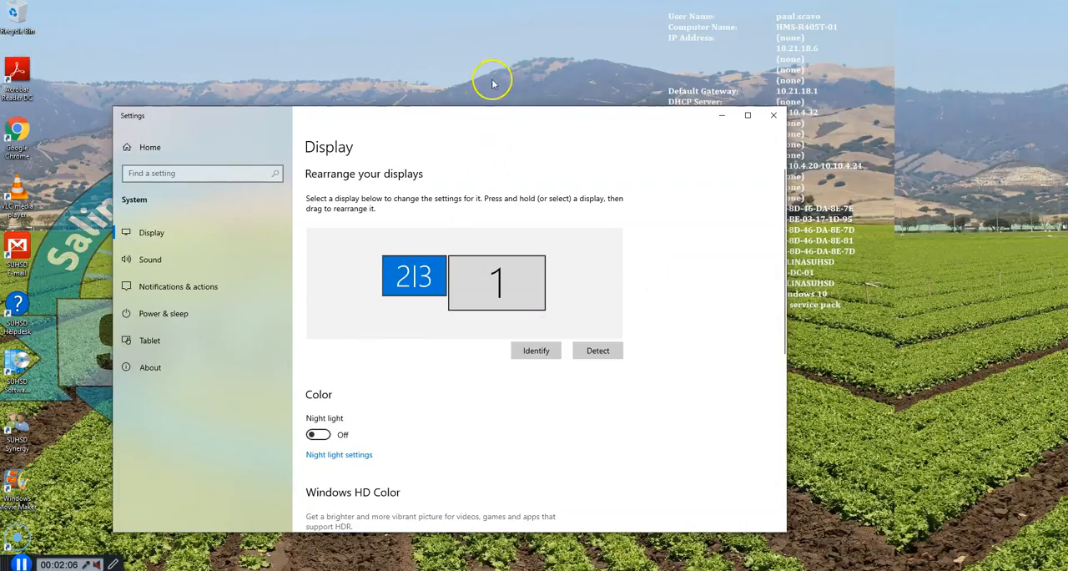
{"action": "mouse_move", "coordinate": [547, 117]}
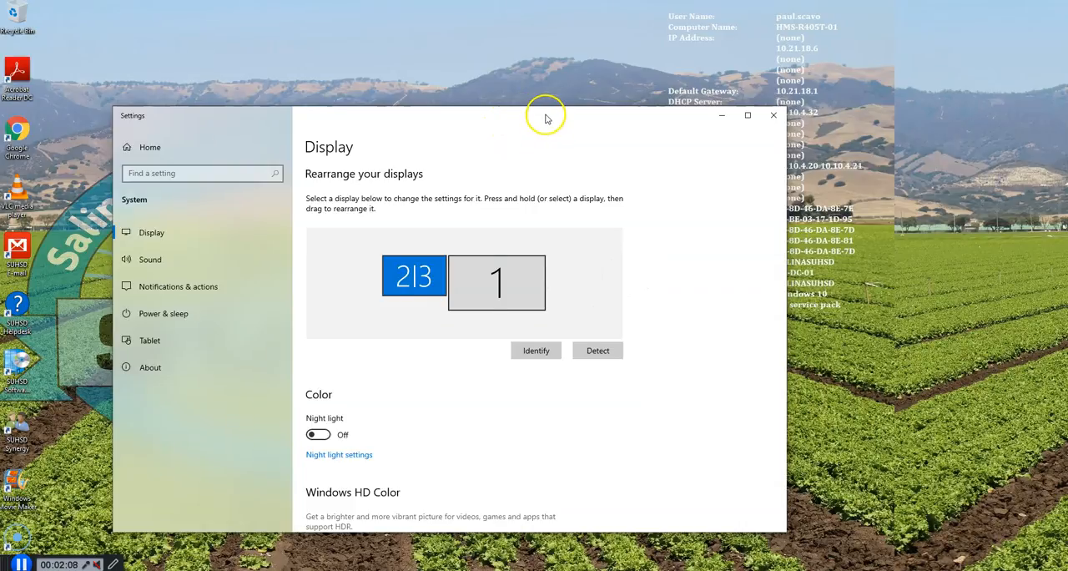
{"action": "left_click", "coordinate": [771, 114]}
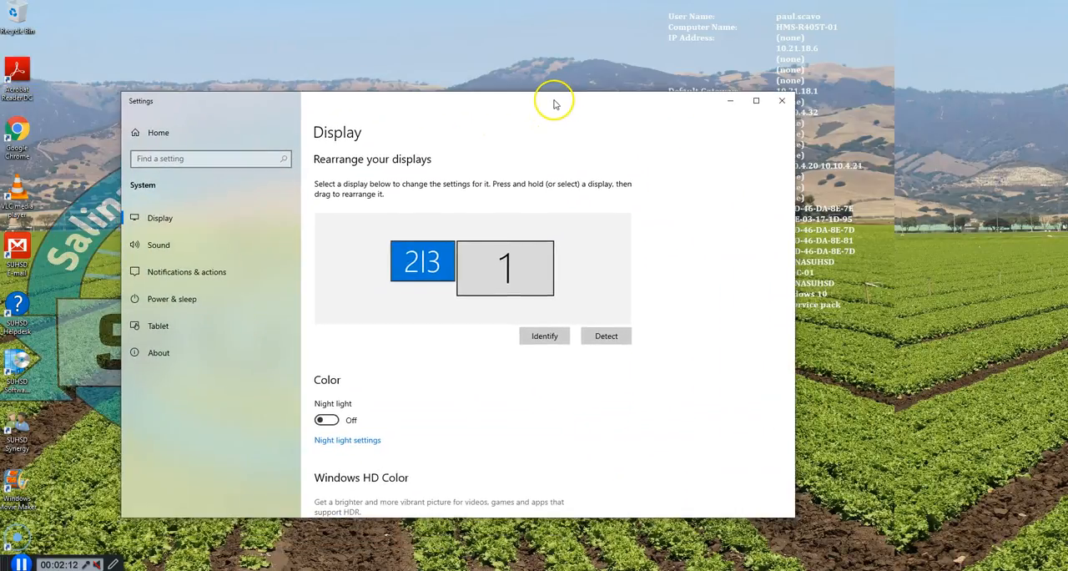
{"action": "mouse_move", "coordinate": [467, 338]}
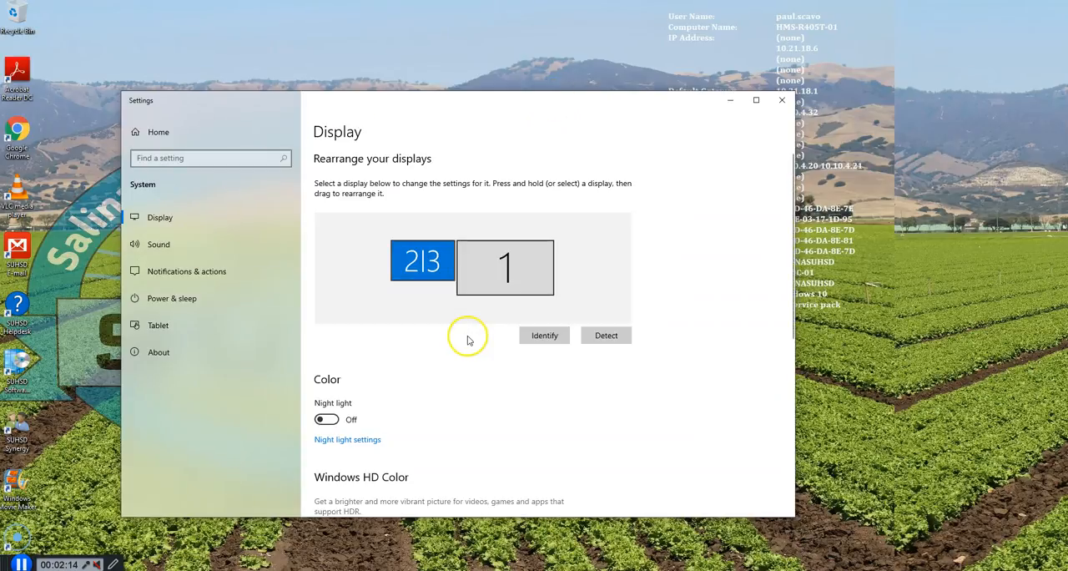